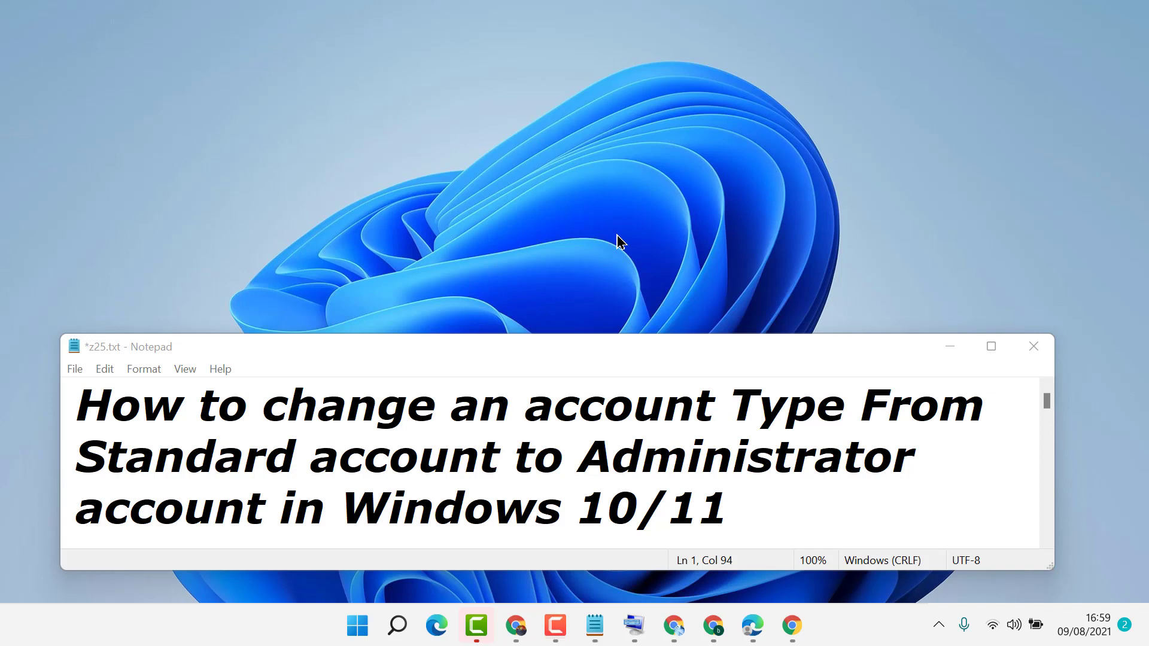
pyautogui.moveTo(406, 393)
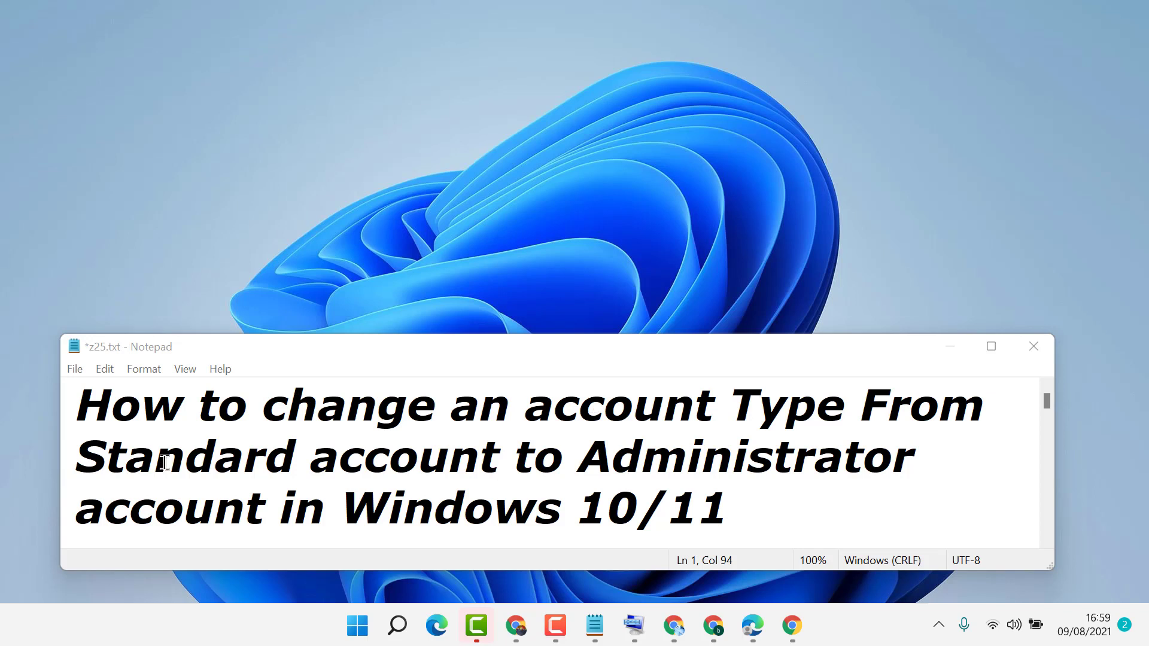
pyautogui.moveTo(675, 475)
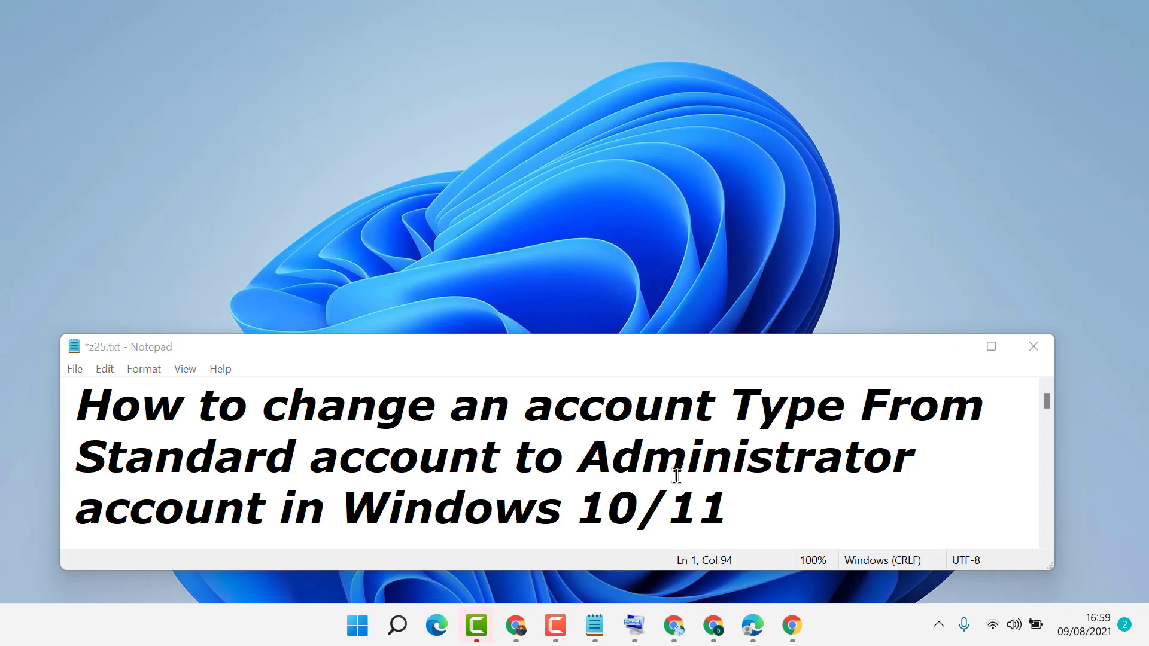
pyautogui.moveTo(481, 507)
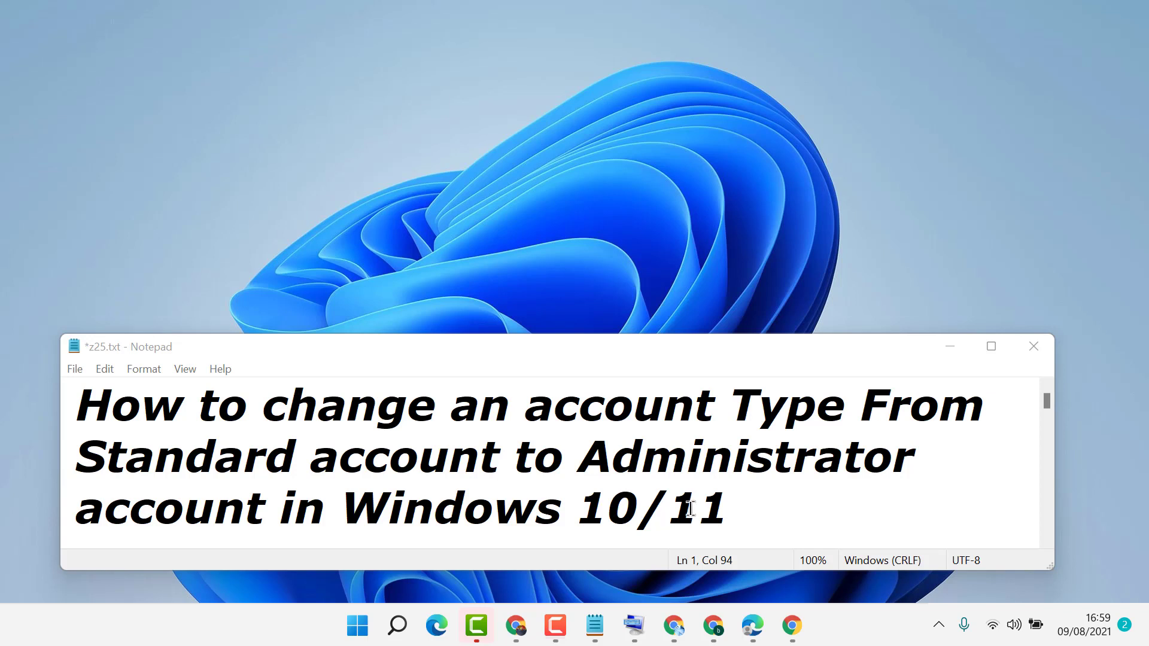
pyautogui.moveTo(687, 507)
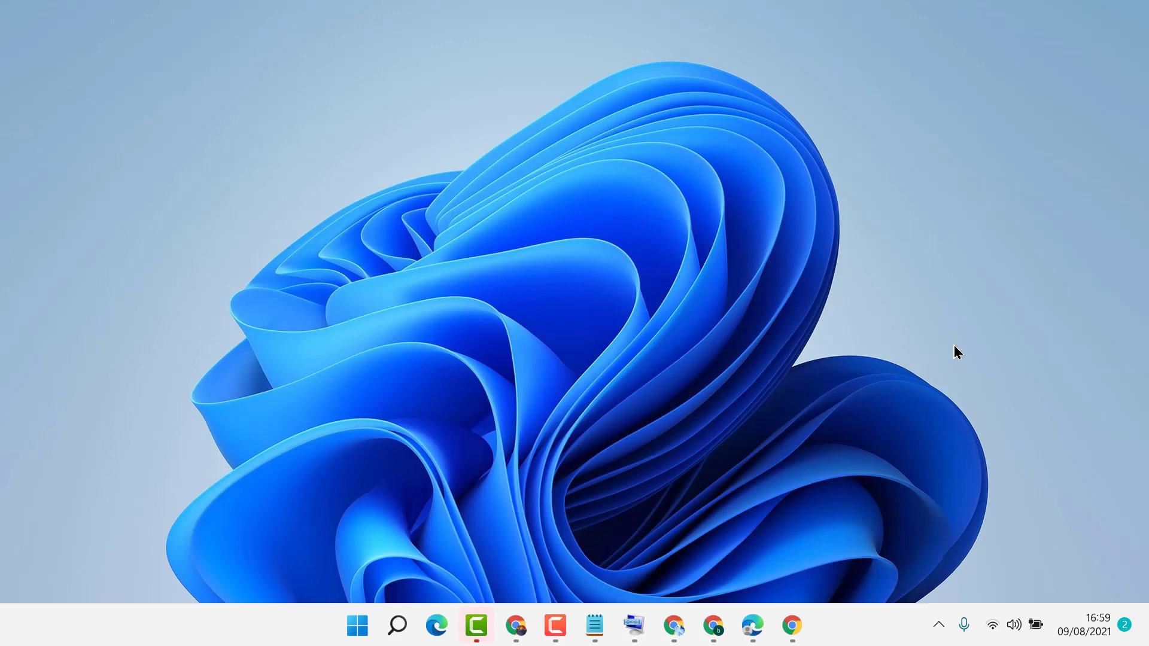
pyautogui.moveTo(406, 601)
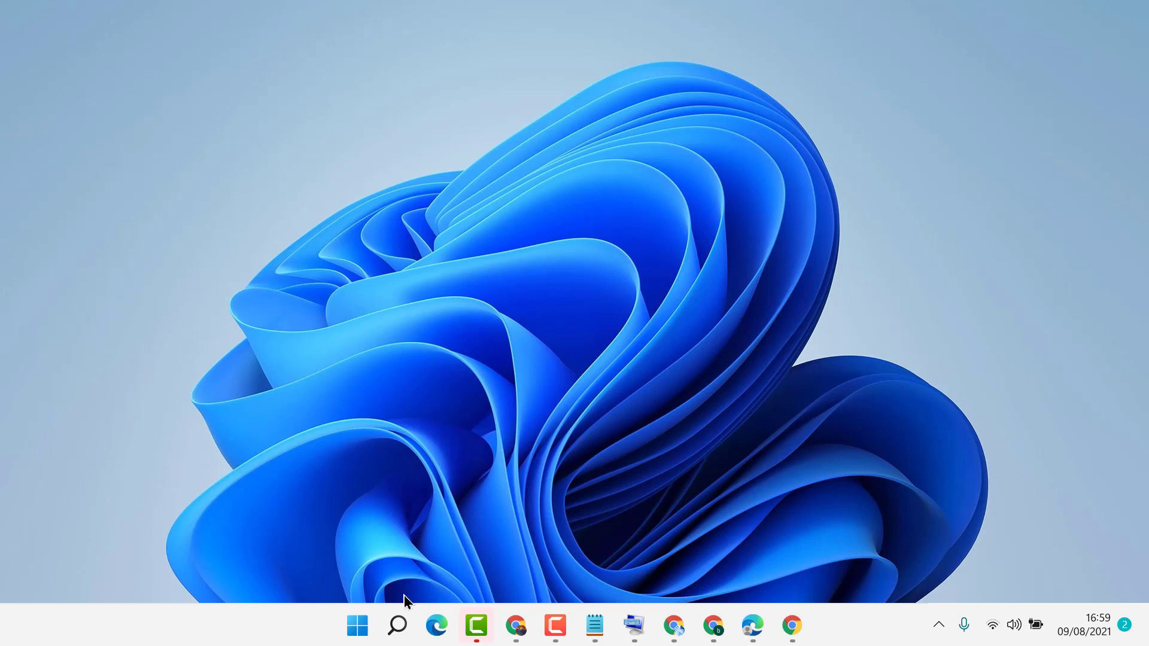
# Search for 'c' from the taskbar and launch Control Panel from the Best match result.
pyautogui.click(397, 625)
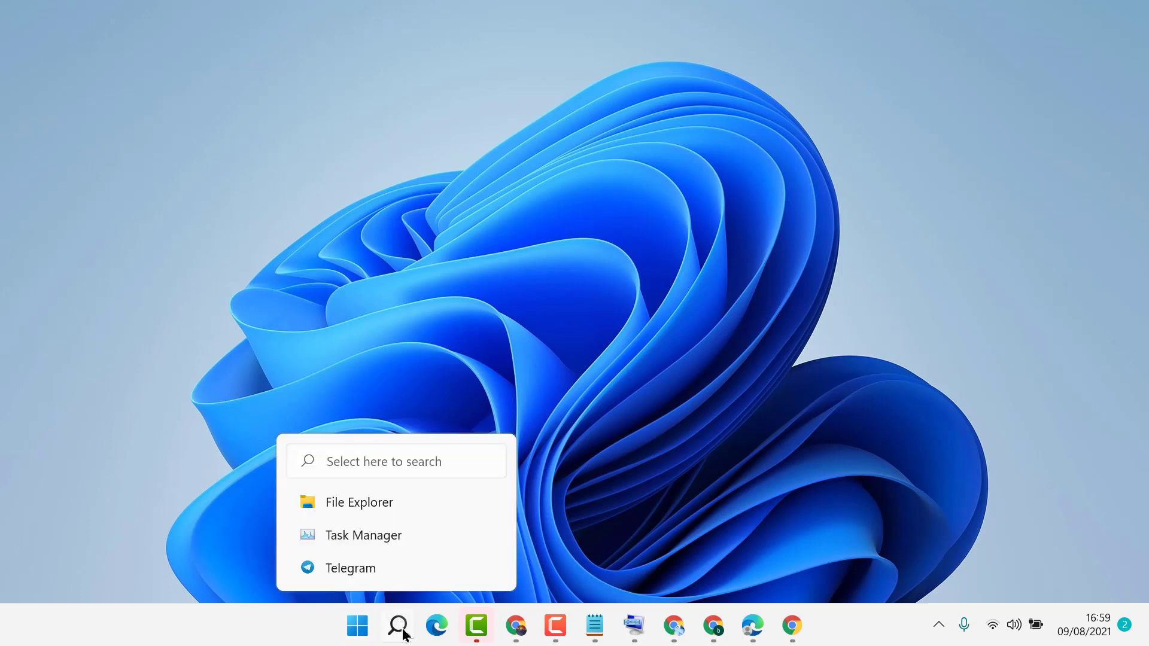
pyautogui.click(397, 626)
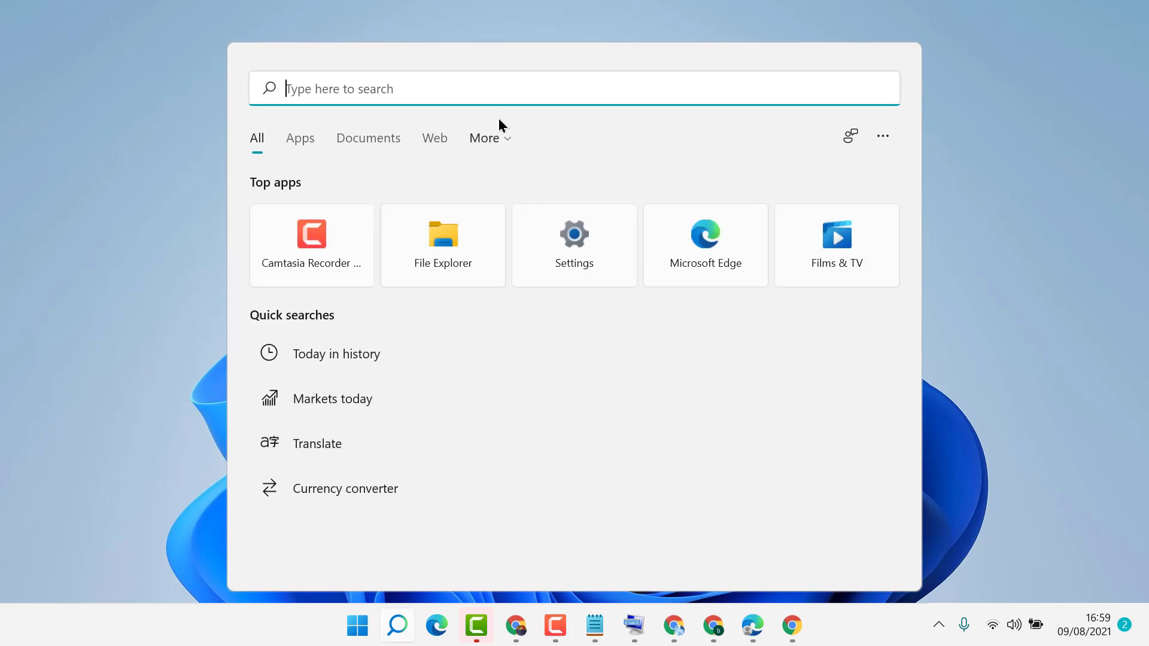
pyautogui.write('c')
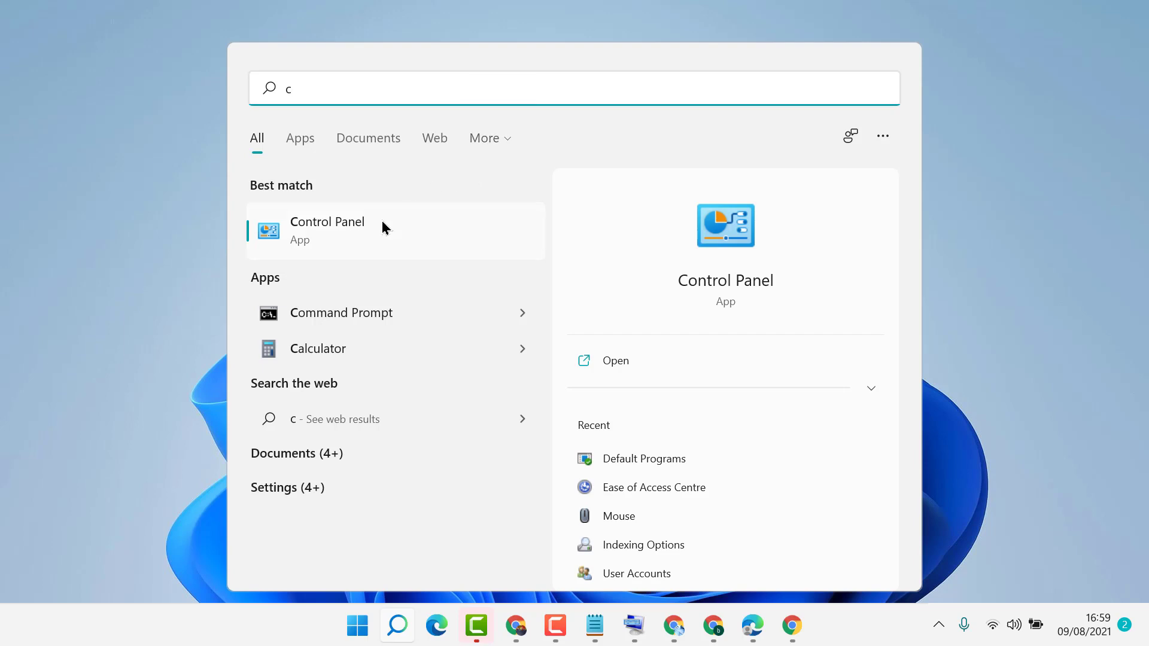
pyautogui.click(326, 230)
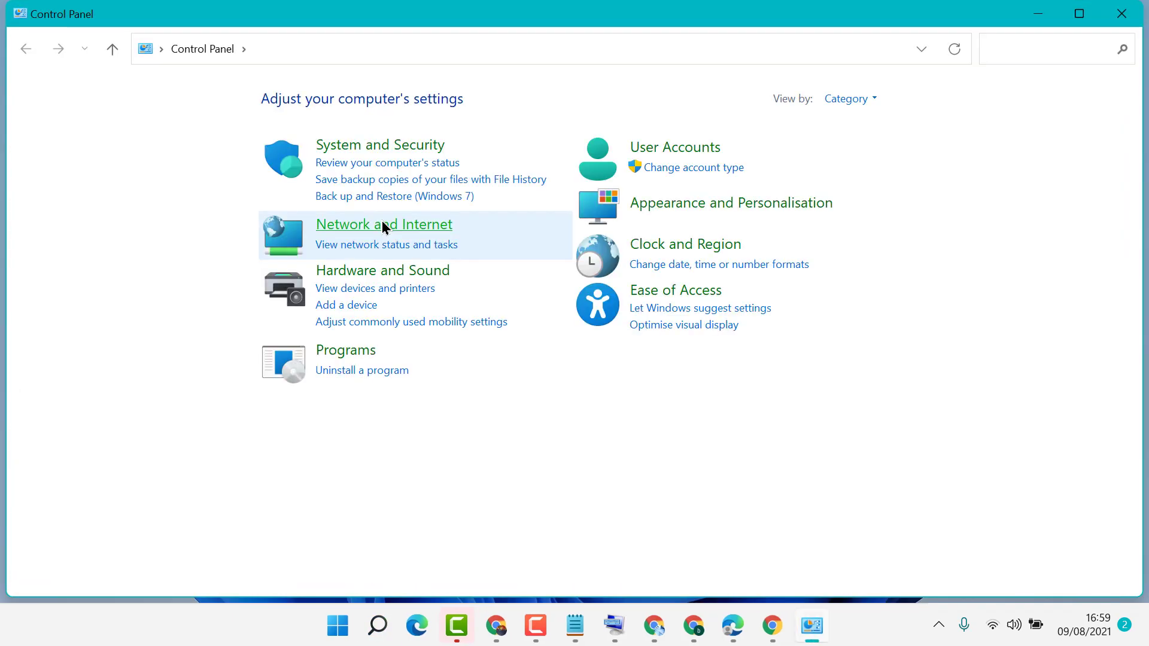
# Go through the User Accounts category to the page for changing your own account.
pyautogui.click(849, 98)
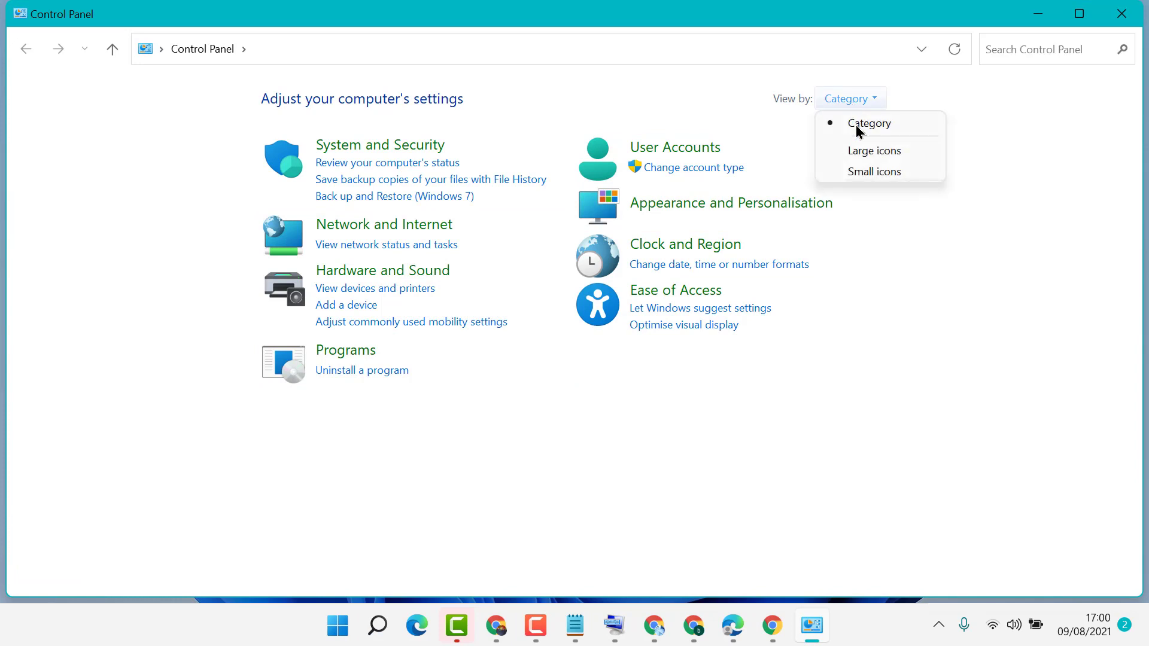
pyautogui.moveTo(869, 123)
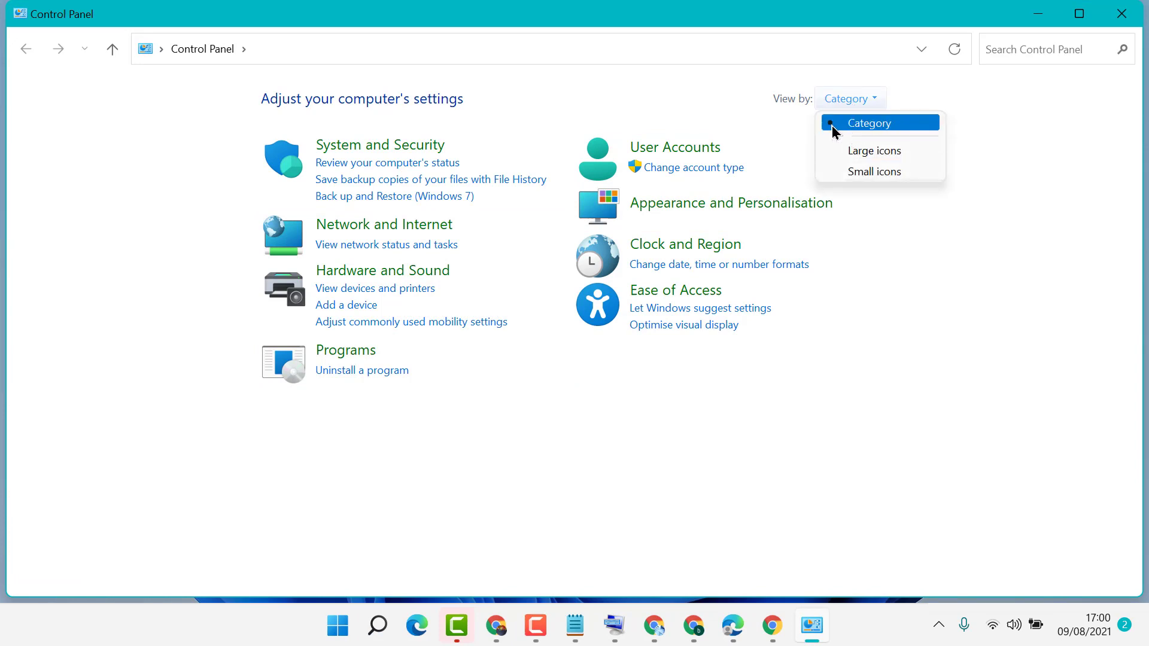
pyautogui.moveTo(780, 337)
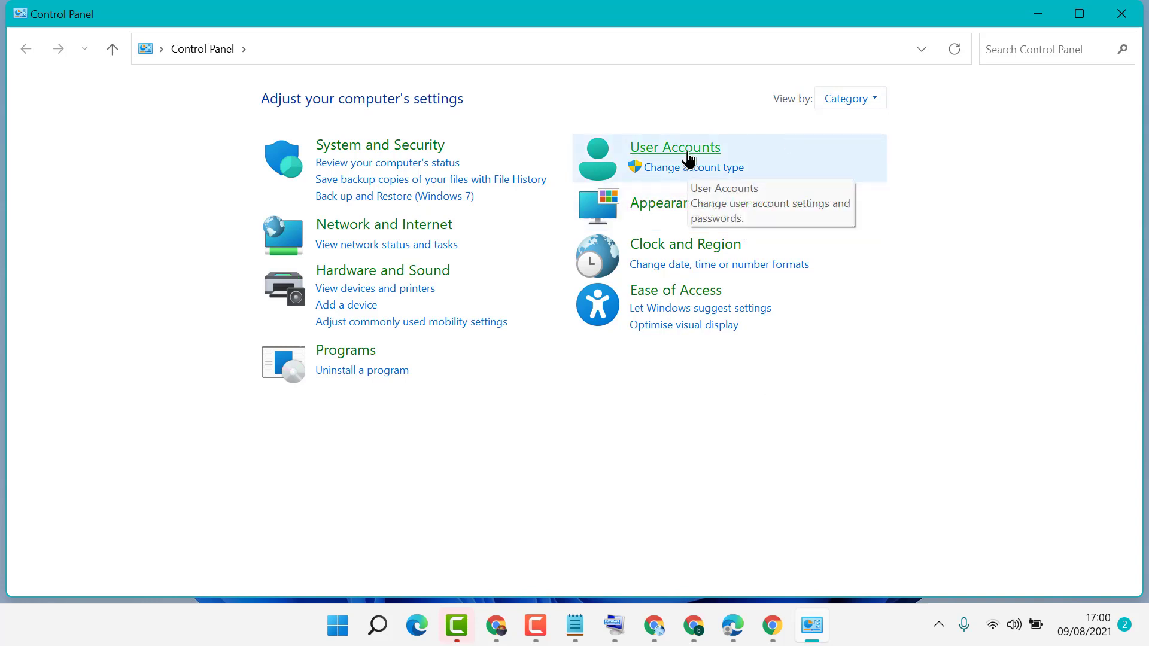
pyautogui.click(673, 148)
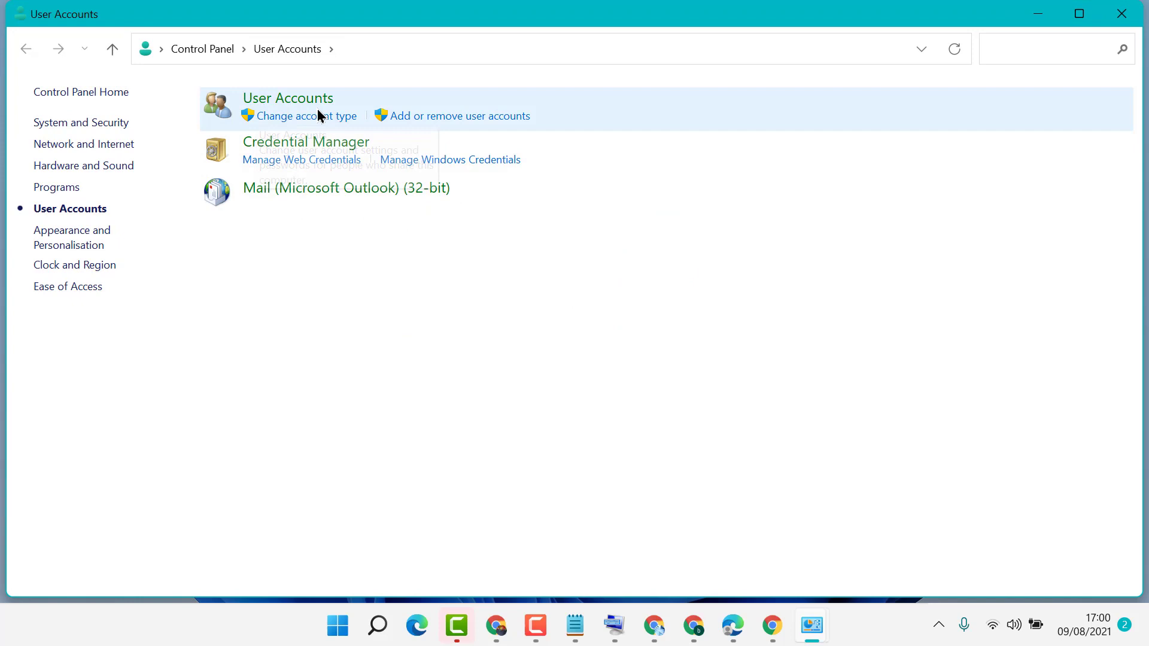
pyautogui.moveTo(287, 97)
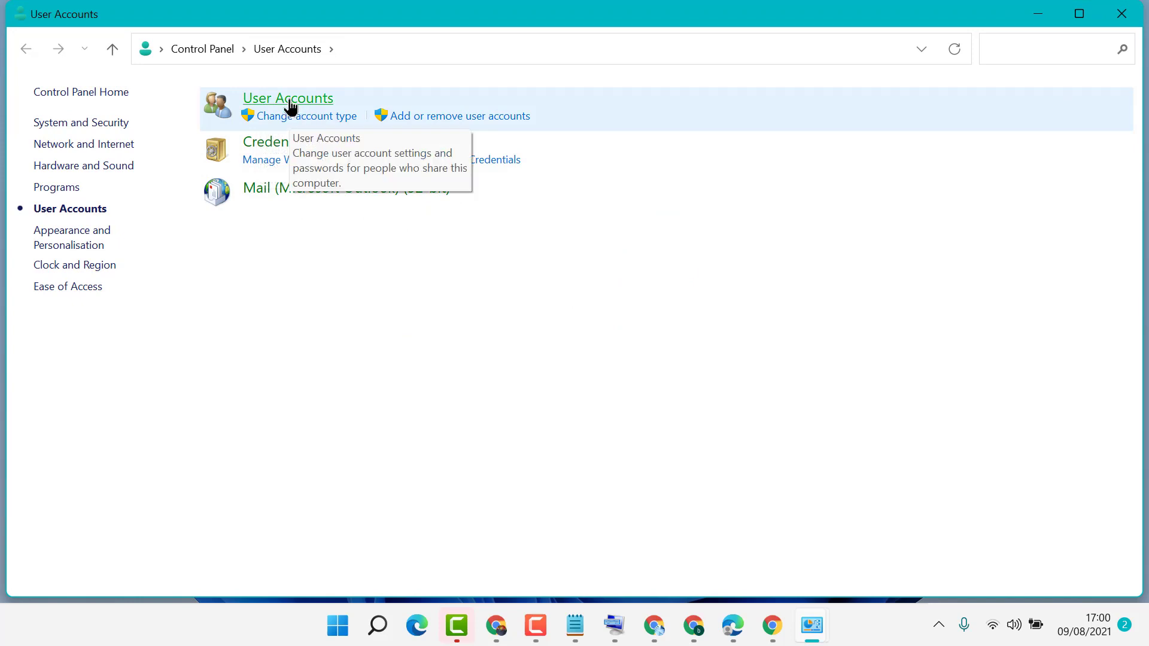
pyautogui.click(287, 97)
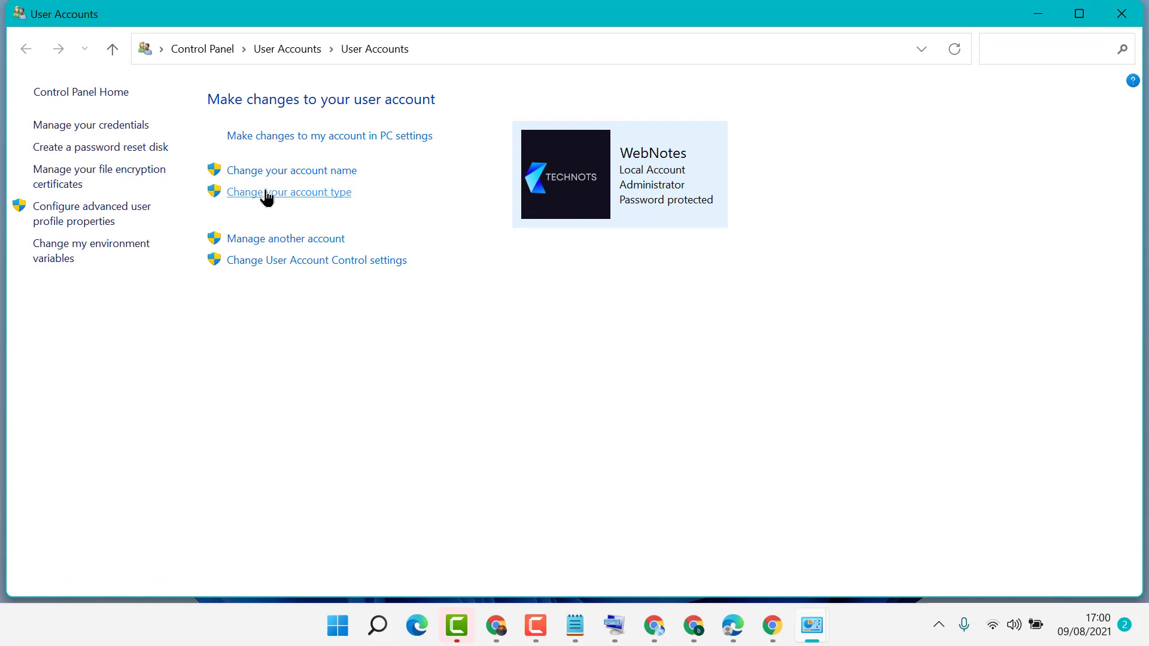
pyautogui.moveTo(292, 217)
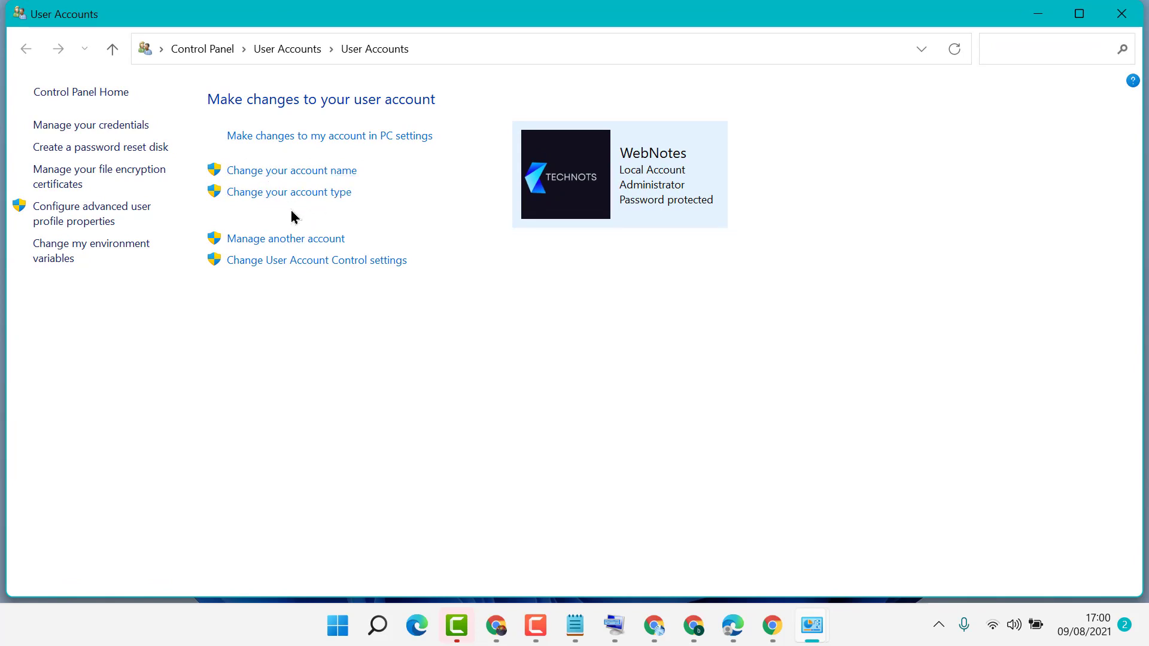
pyautogui.moveTo(288, 192)
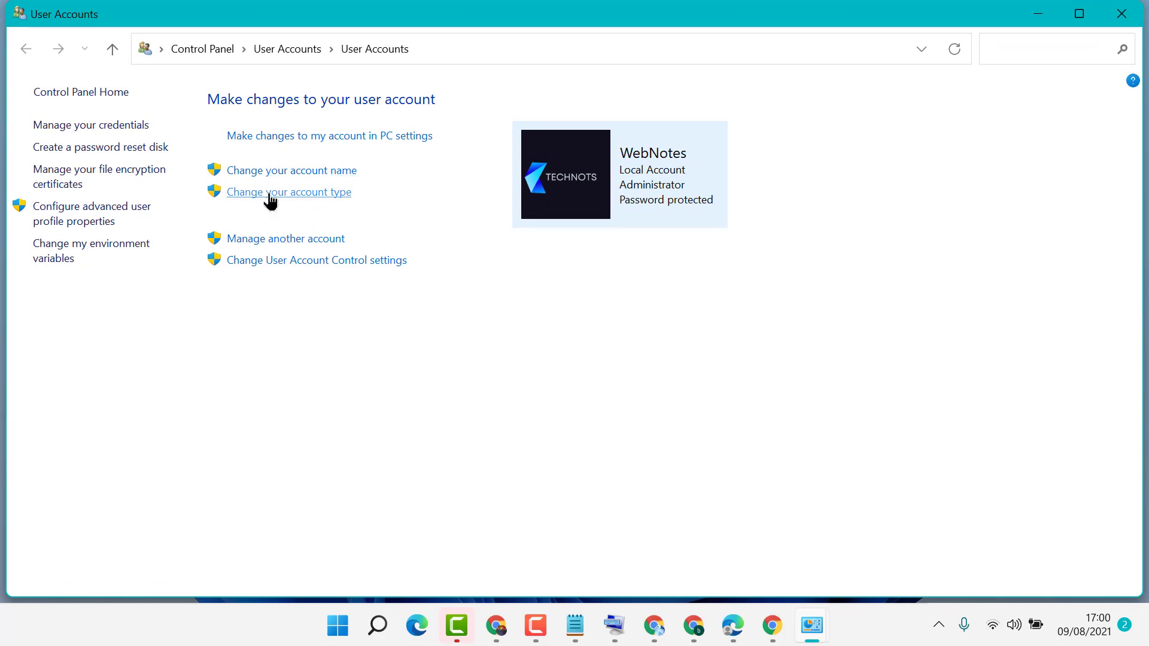
# Change the WebNotes account type to Standard and apply it.
pyautogui.click(288, 191)
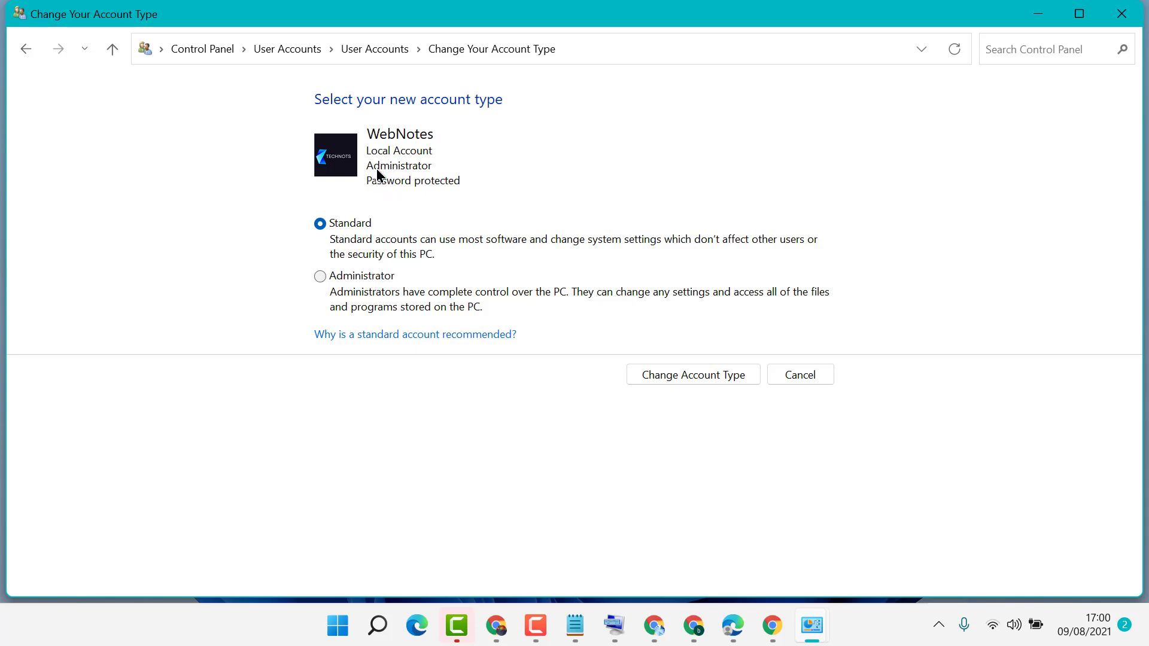
pyautogui.moveTo(434, 167)
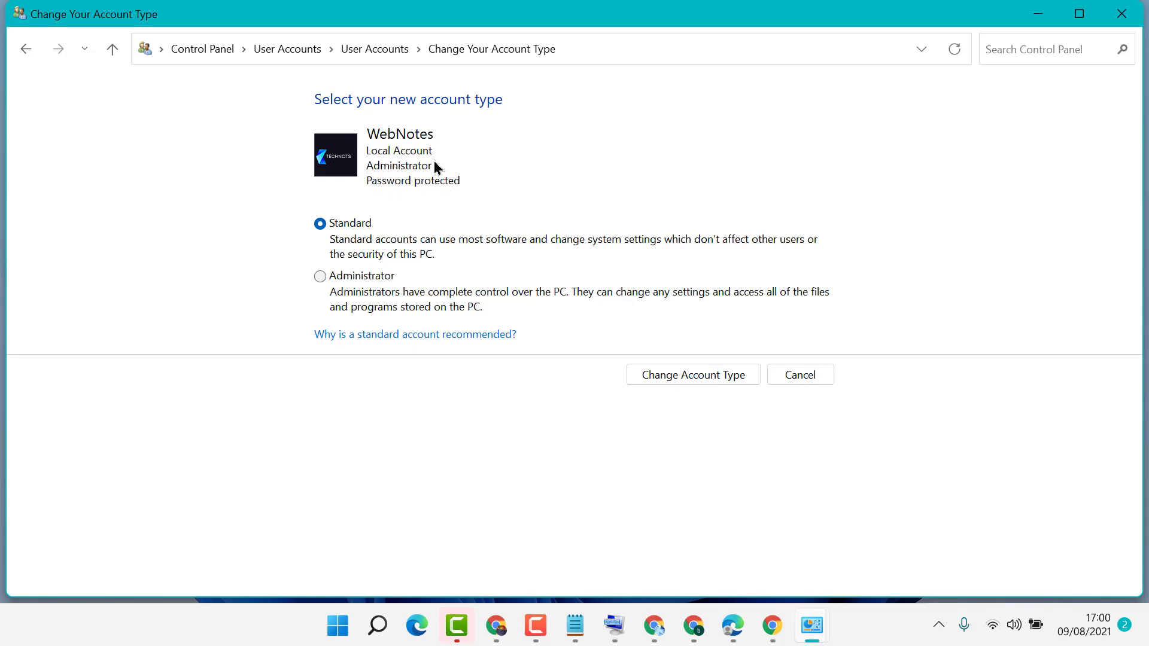
pyautogui.moveTo(427, 174)
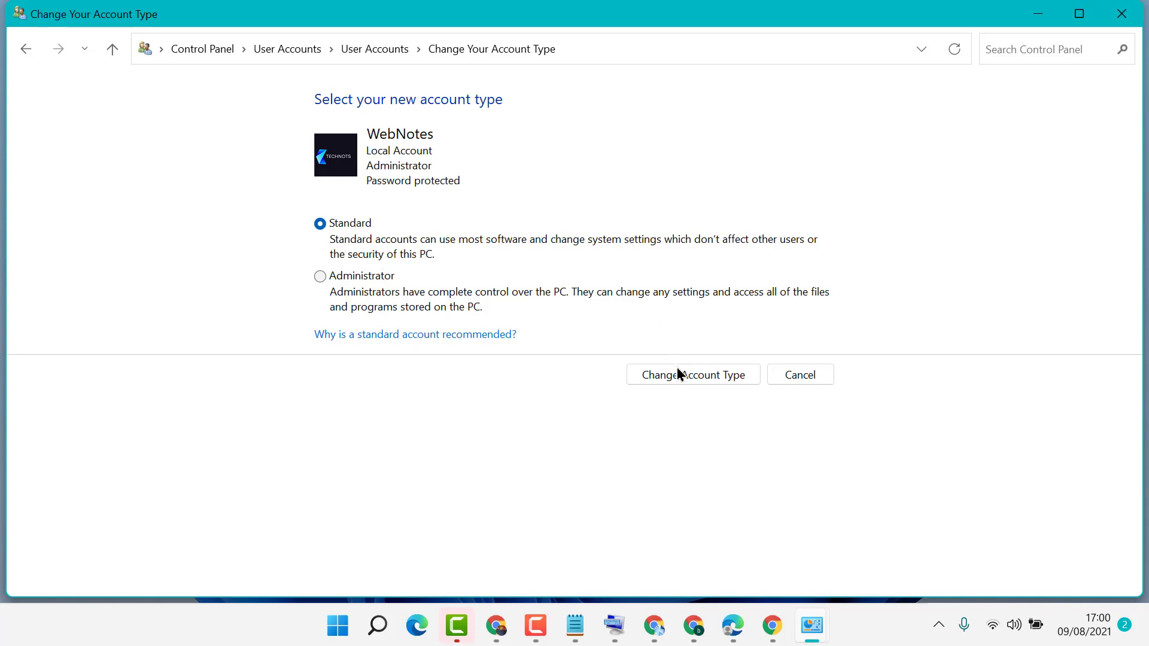
pyautogui.click(691, 375)
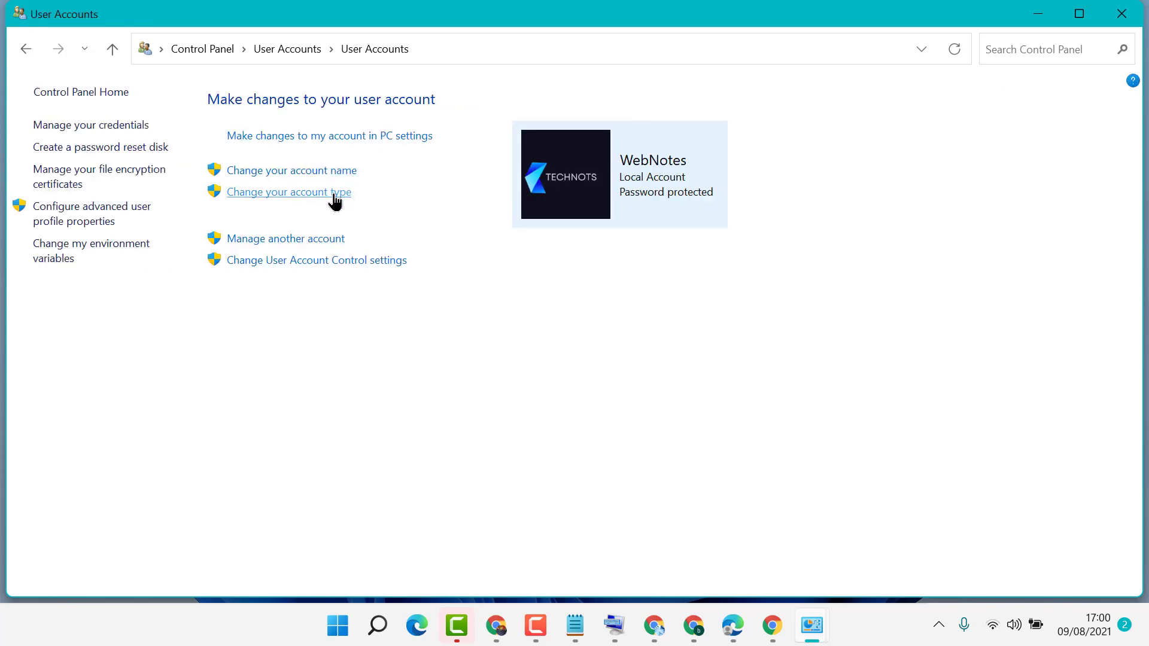
# Change the WebNotes account type to Administrator and apply it.
pyautogui.click(288, 192)
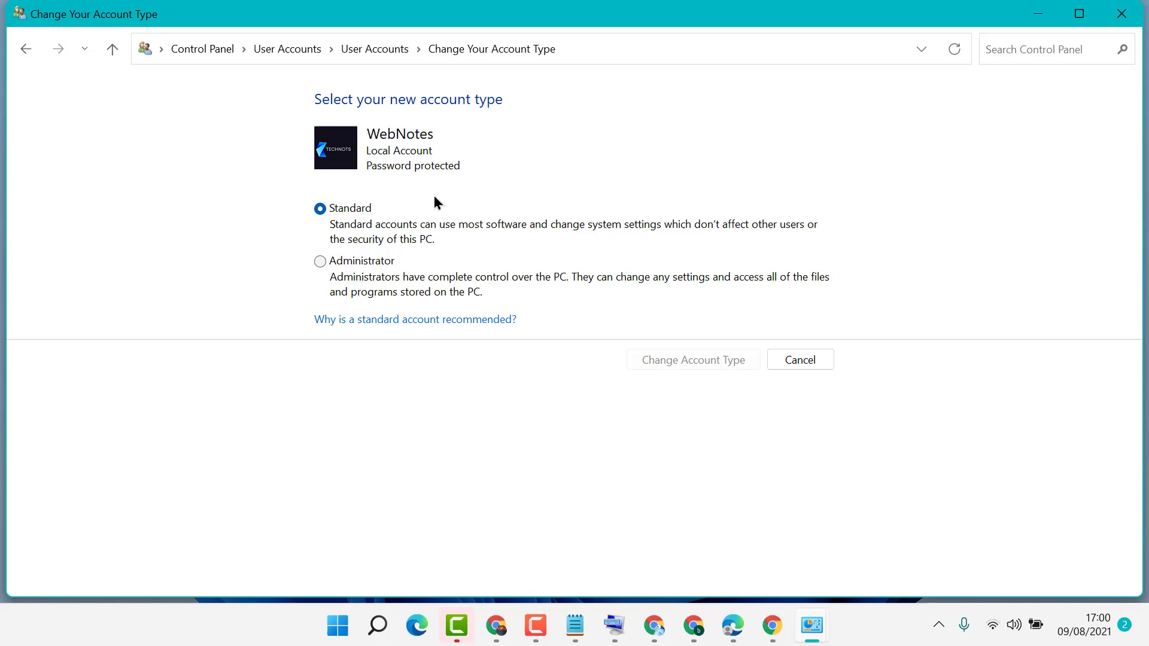
pyautogui.moveTo(381, 163)
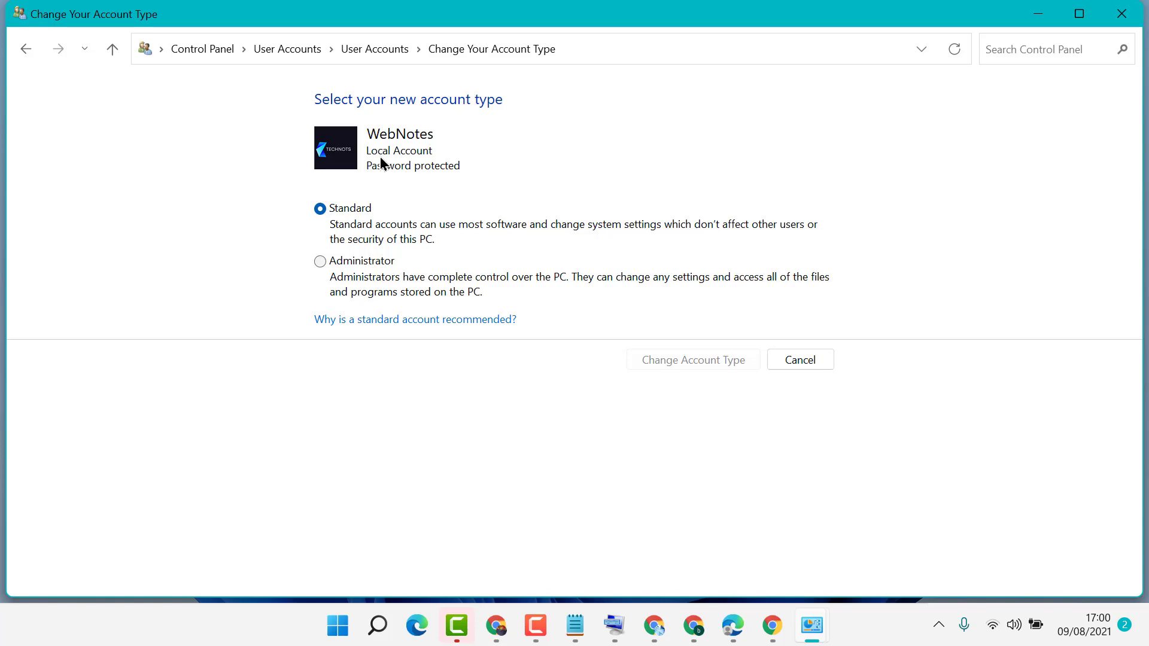
pyautogui.moveTo(394, 159)
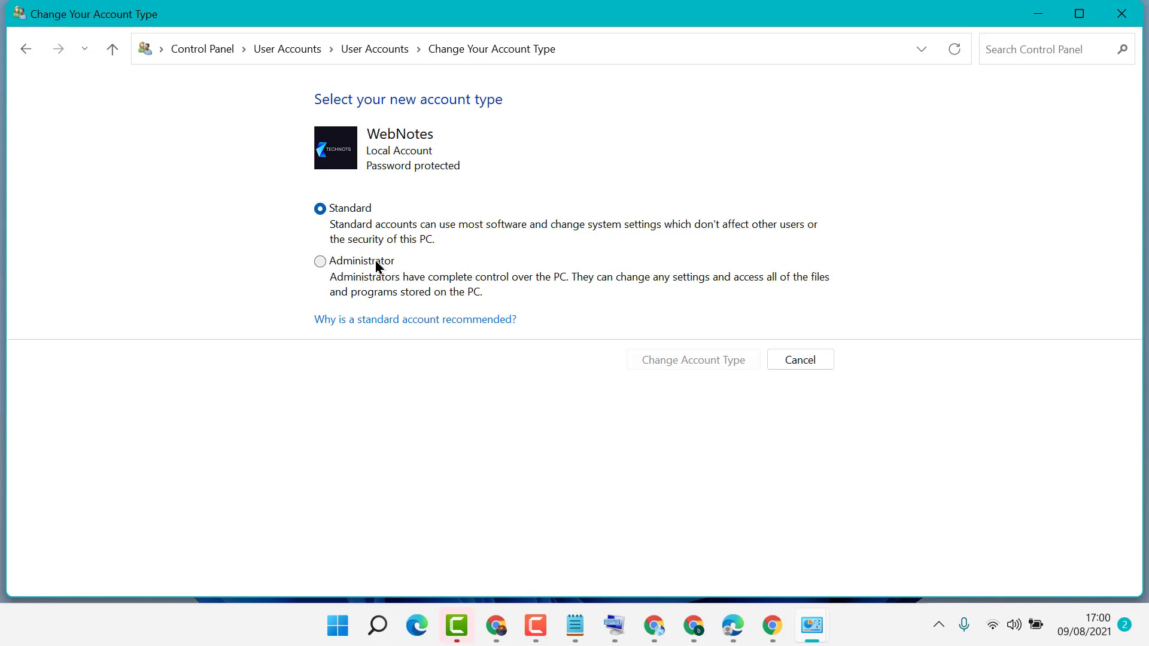
pyautogui.moveTo(359, 265)
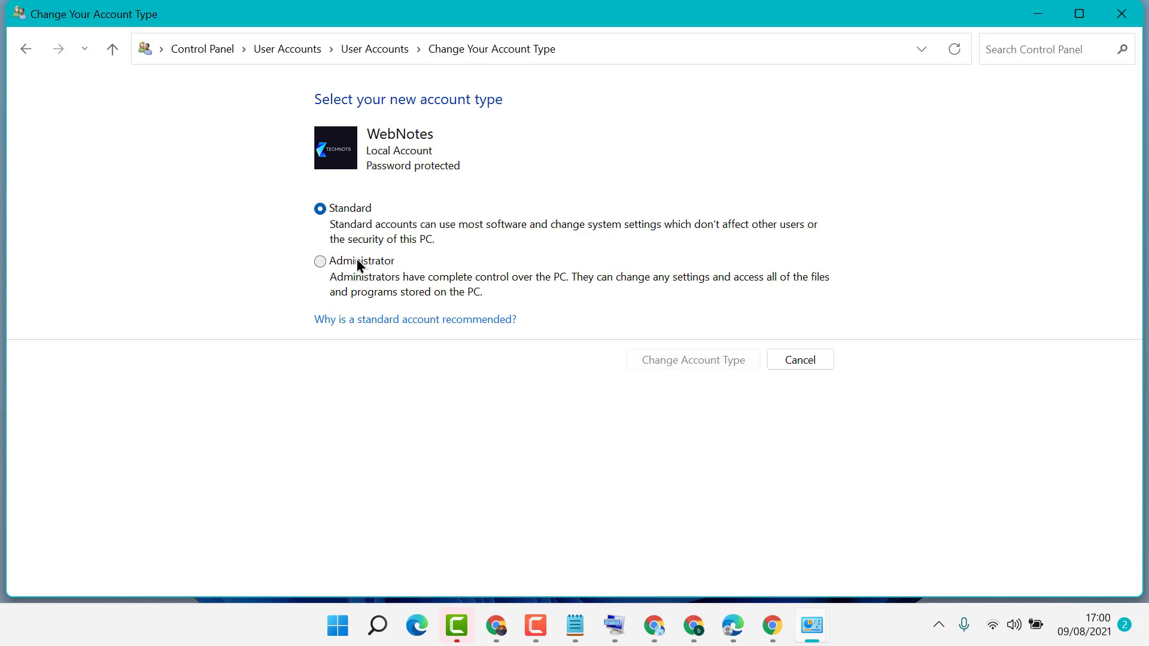
pyautogui.click(319, 261)
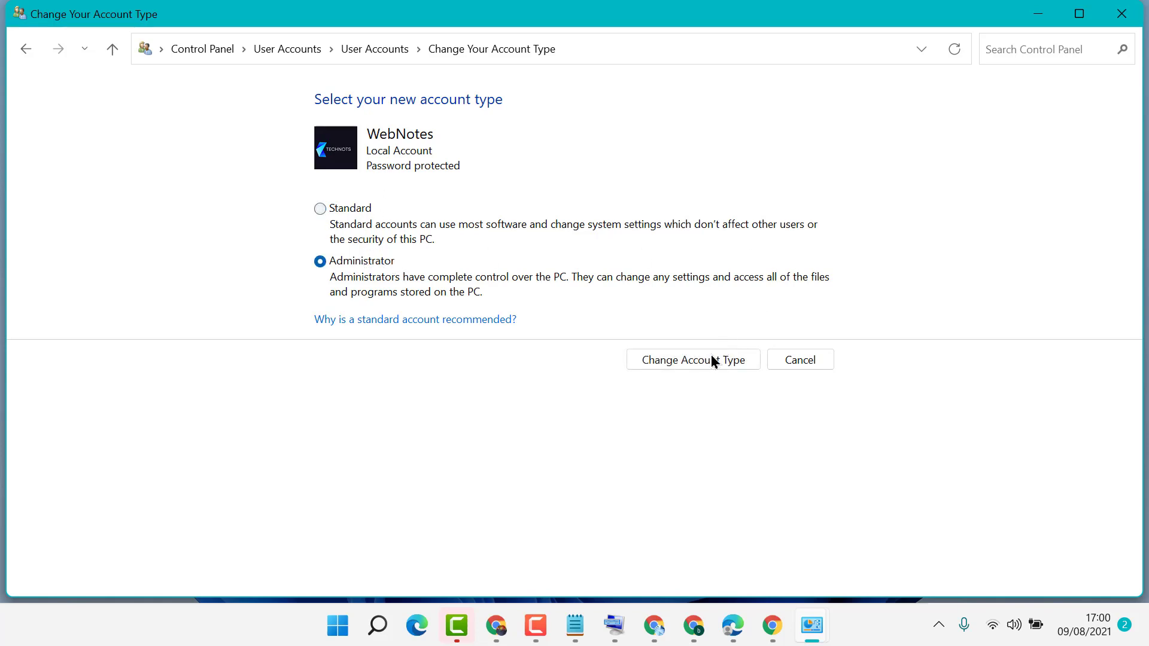
pyautogui.click(691, 360)
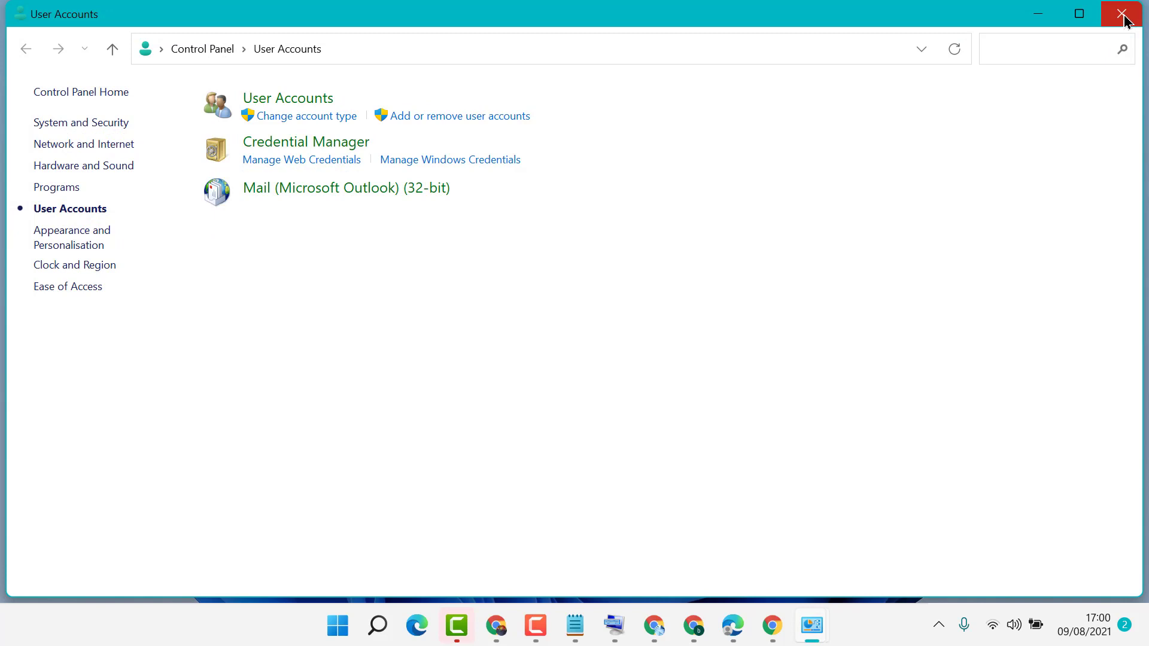
# Close Control Panel, returning to the Notepad tutorial title note.
pyautogui.click(1120, 13)
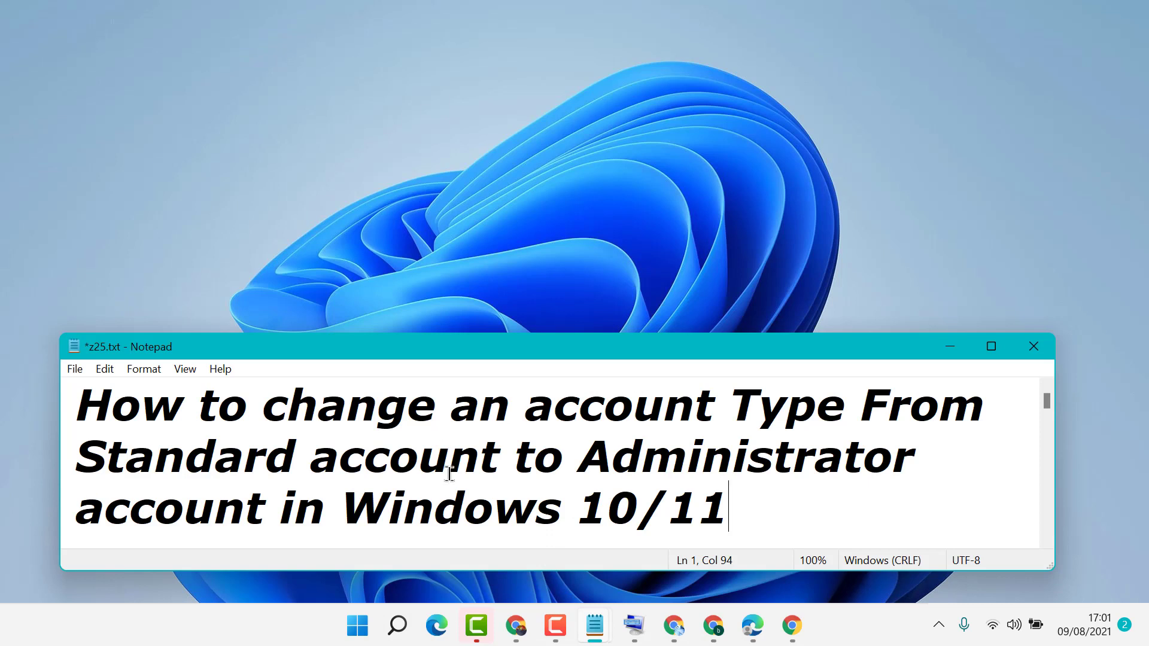
pyautogui.moveTo(7, 546)
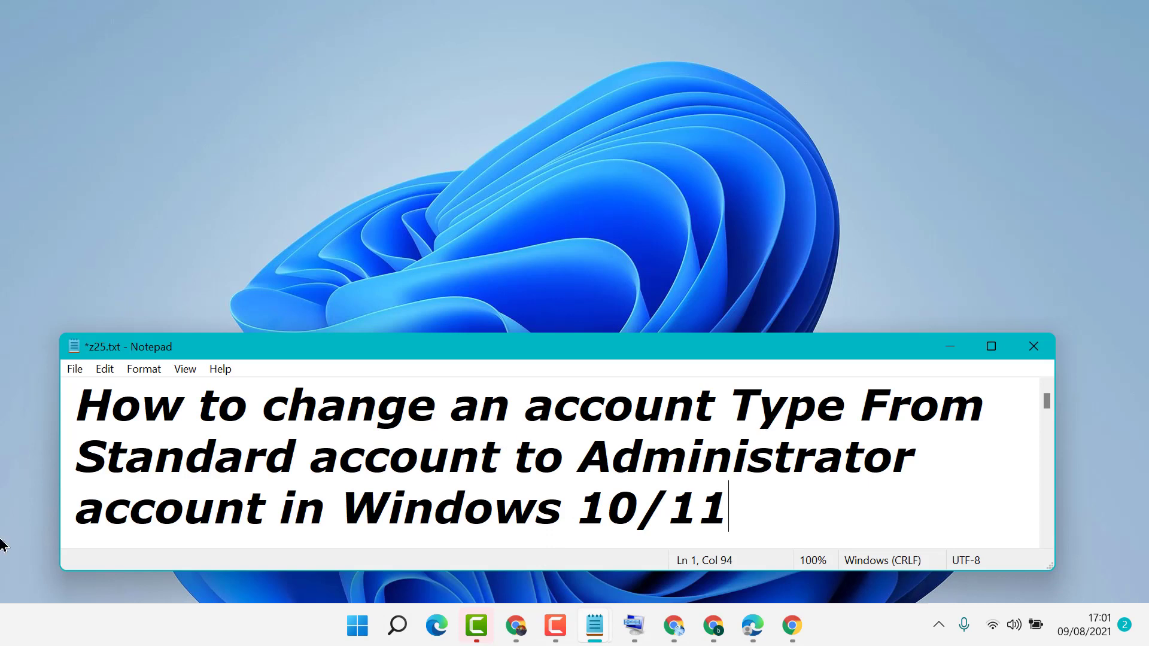
pyautogui.moveTo(648, 448)
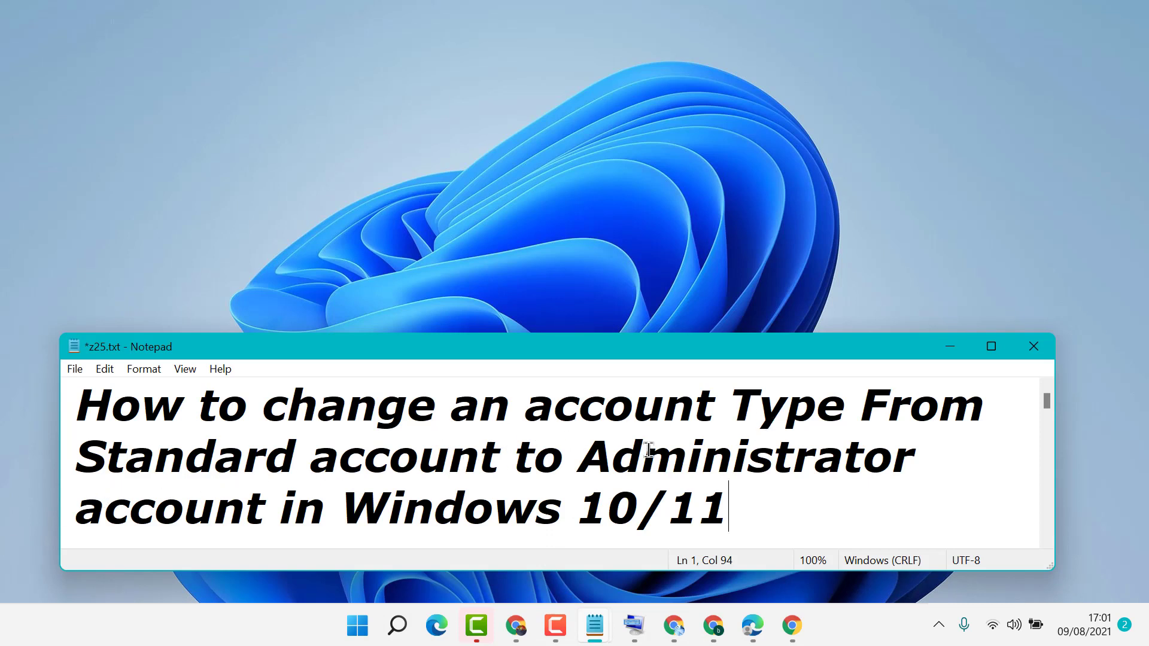
pyautogui.moveTo(557, 497)
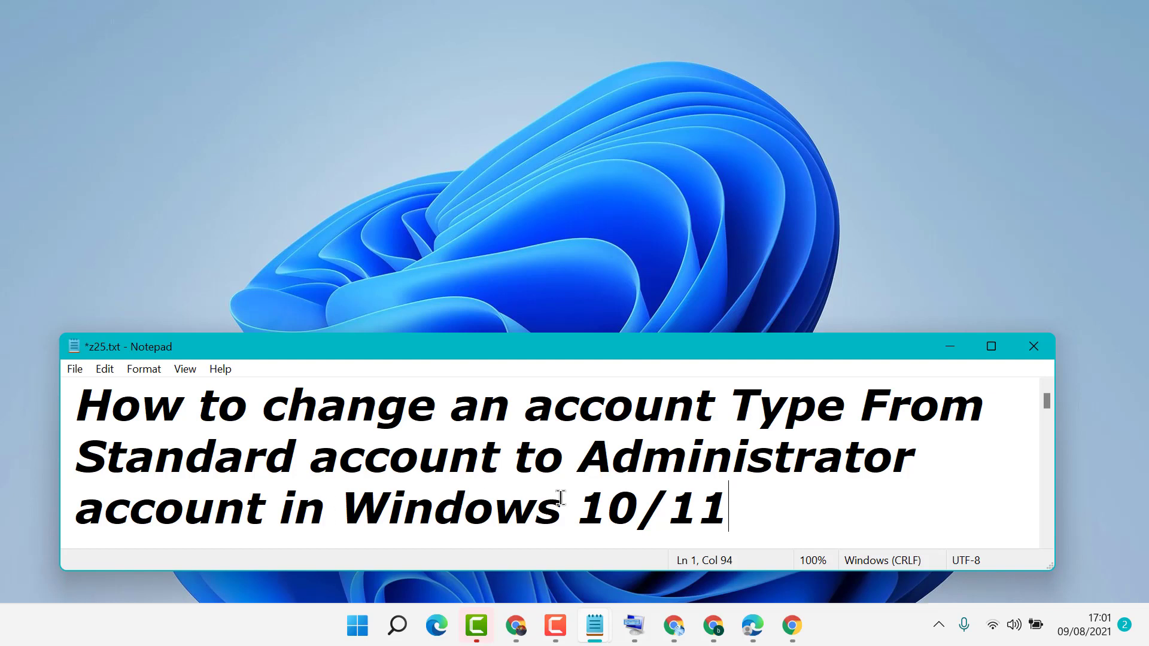